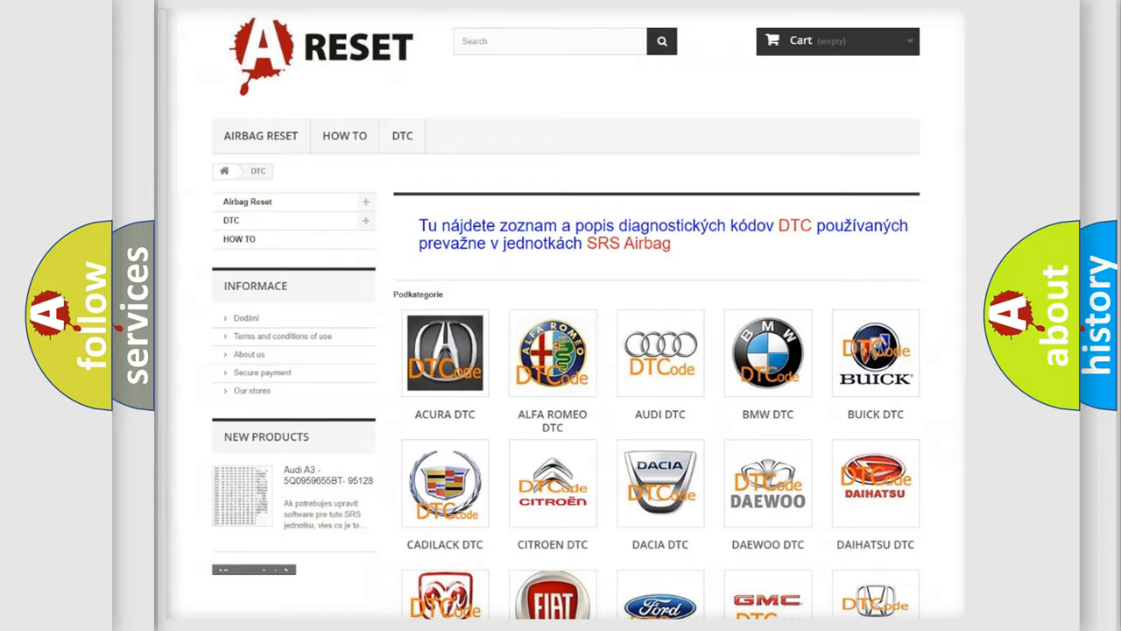
- Scroll the DTC brand grid to Jeep and browse its code listing
scroll("down", 3)
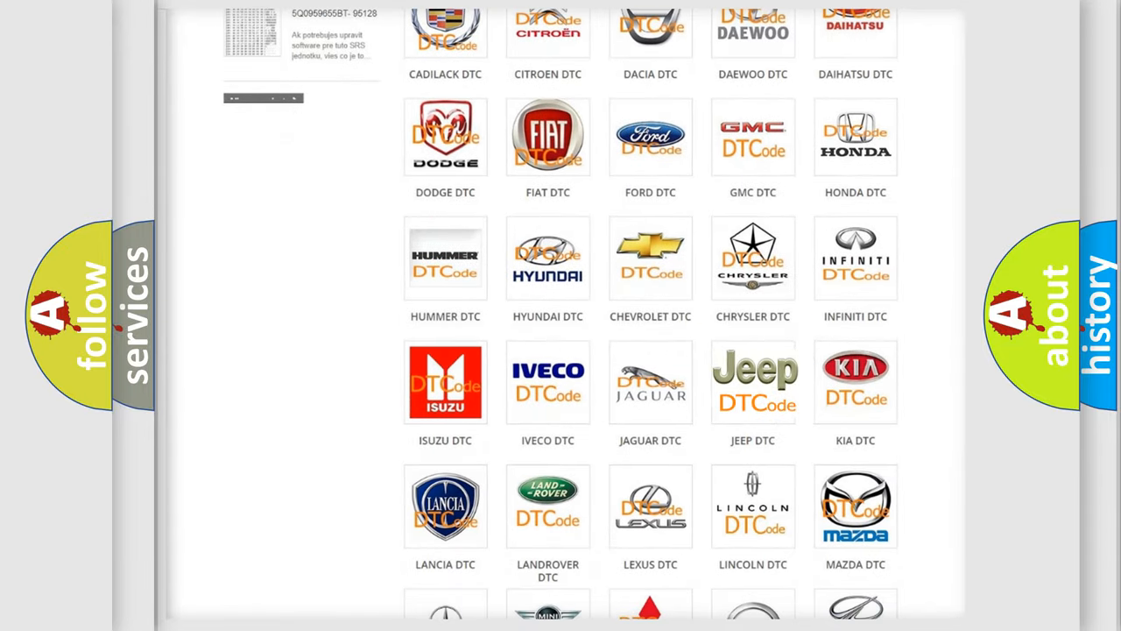
left_click(754, 382)
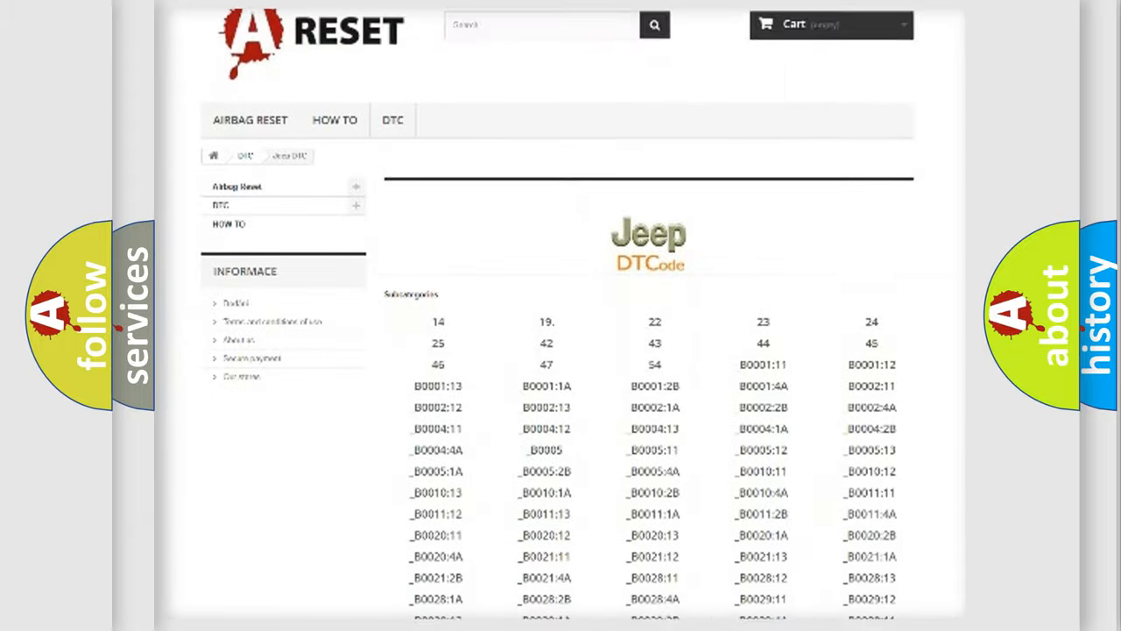
scroll("down", 3)
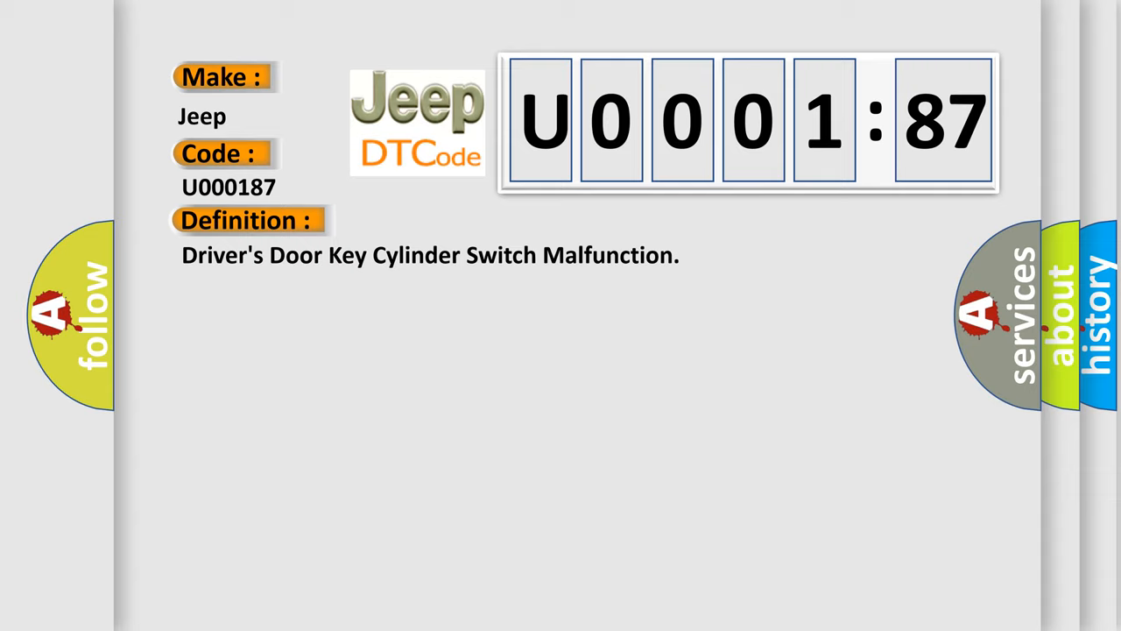
- Reveal the description text for Jeep code U000187 beside its definition
left_click(455, 221)
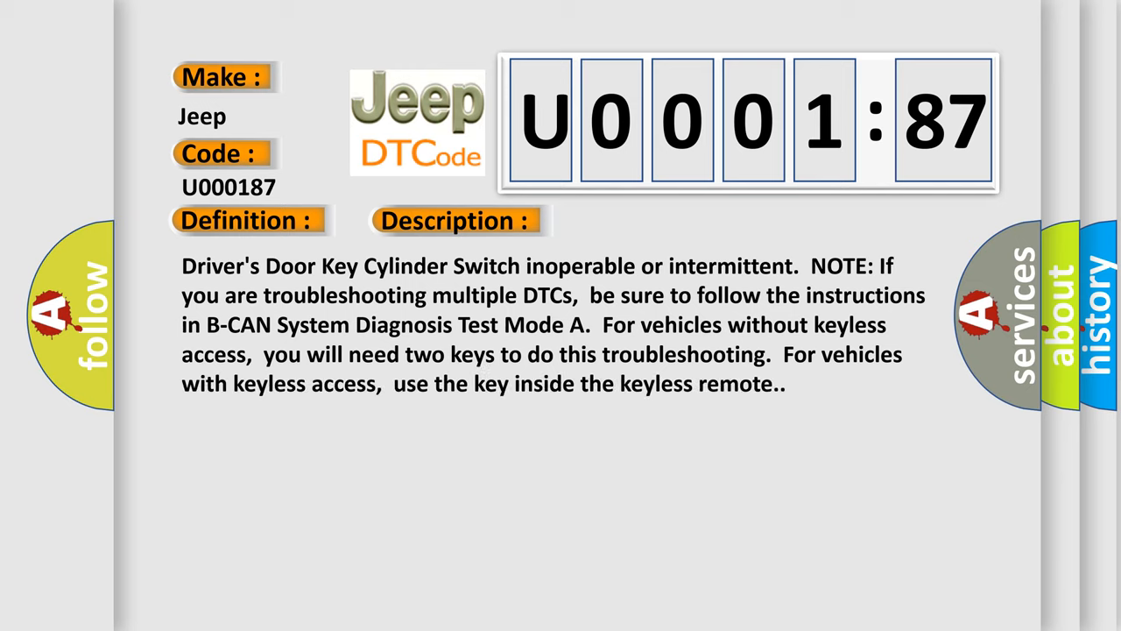